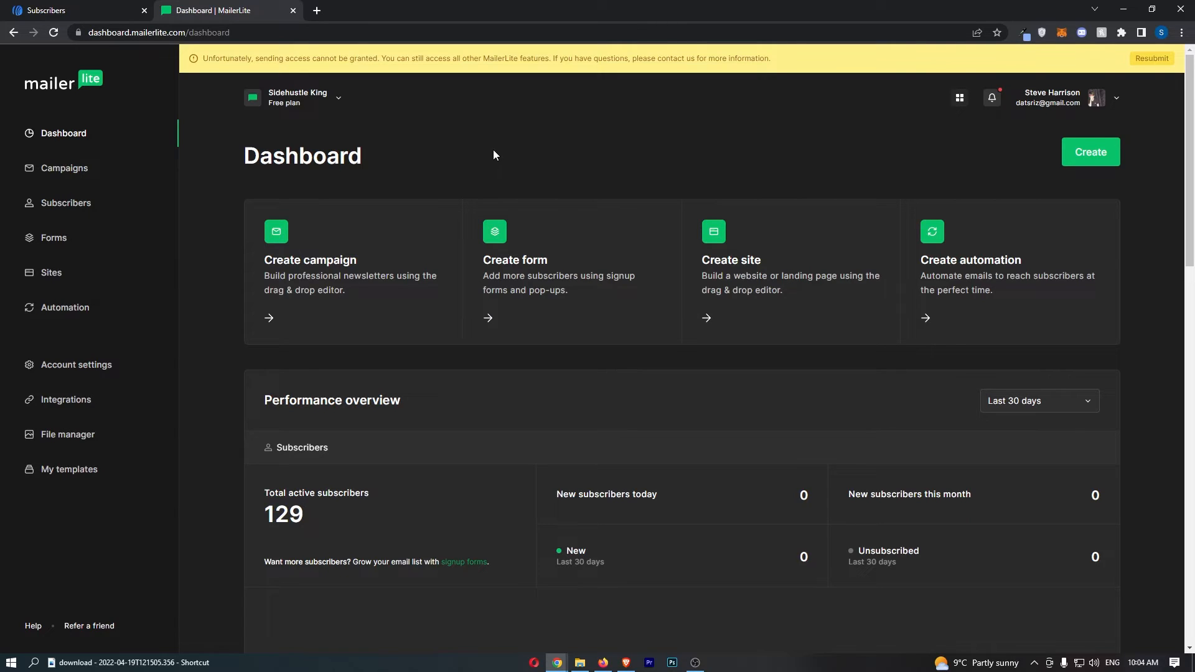
{"action": "mouse_move", "coordinate": [605, 135]}
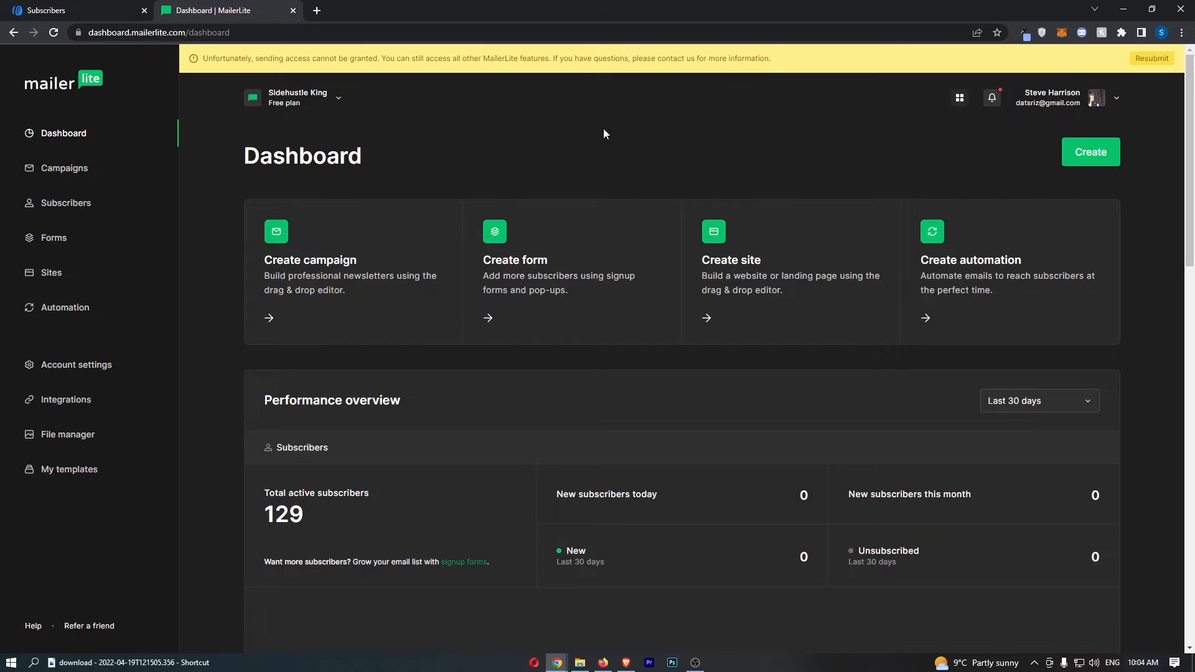
{"action": "mouse_move", "coordinate": [82, 327]}
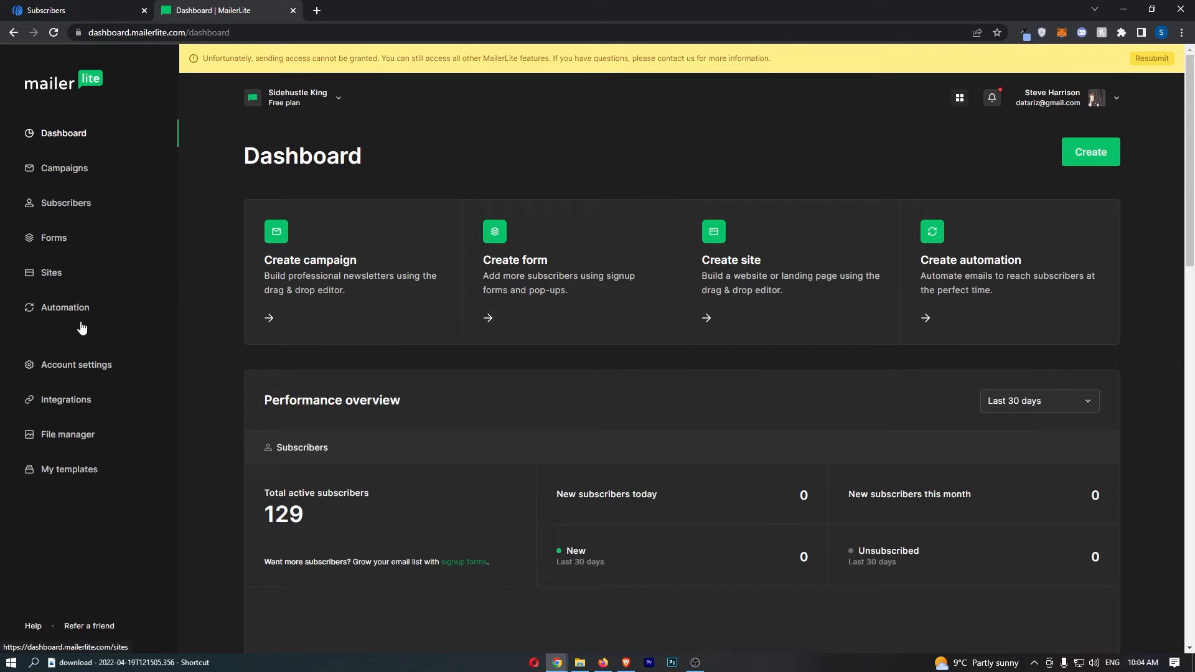
{"action": "mouse_move", "coordinate": [69, 469]}
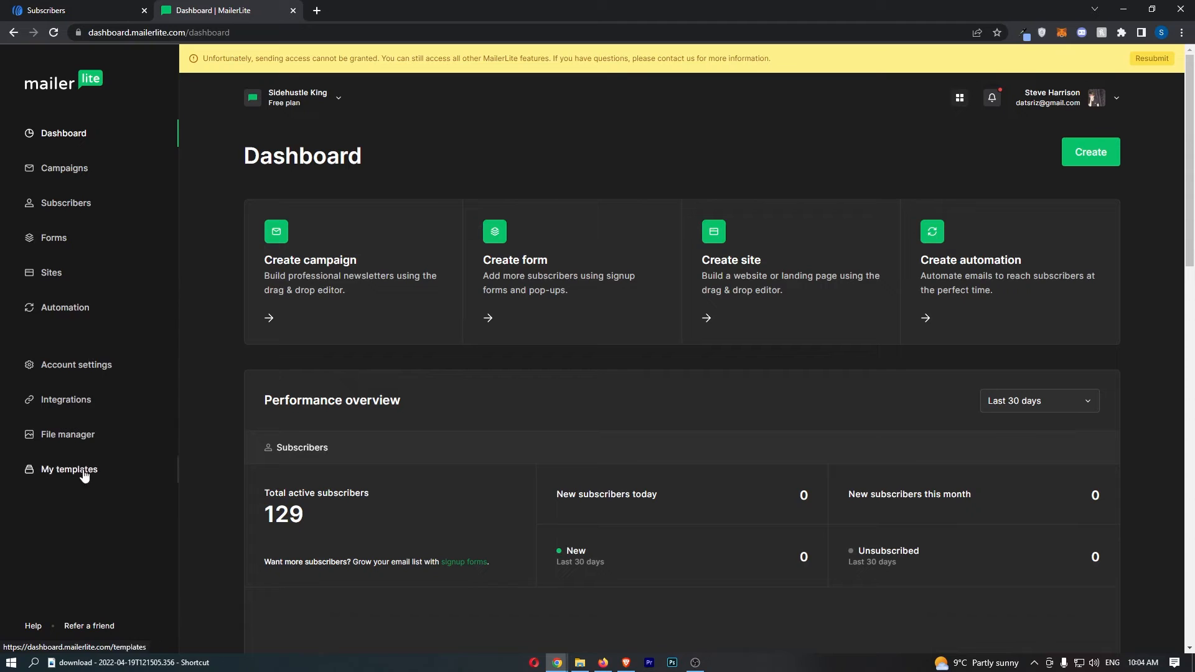
{"action": "mouse_move", "coordinate": [65, 203]}
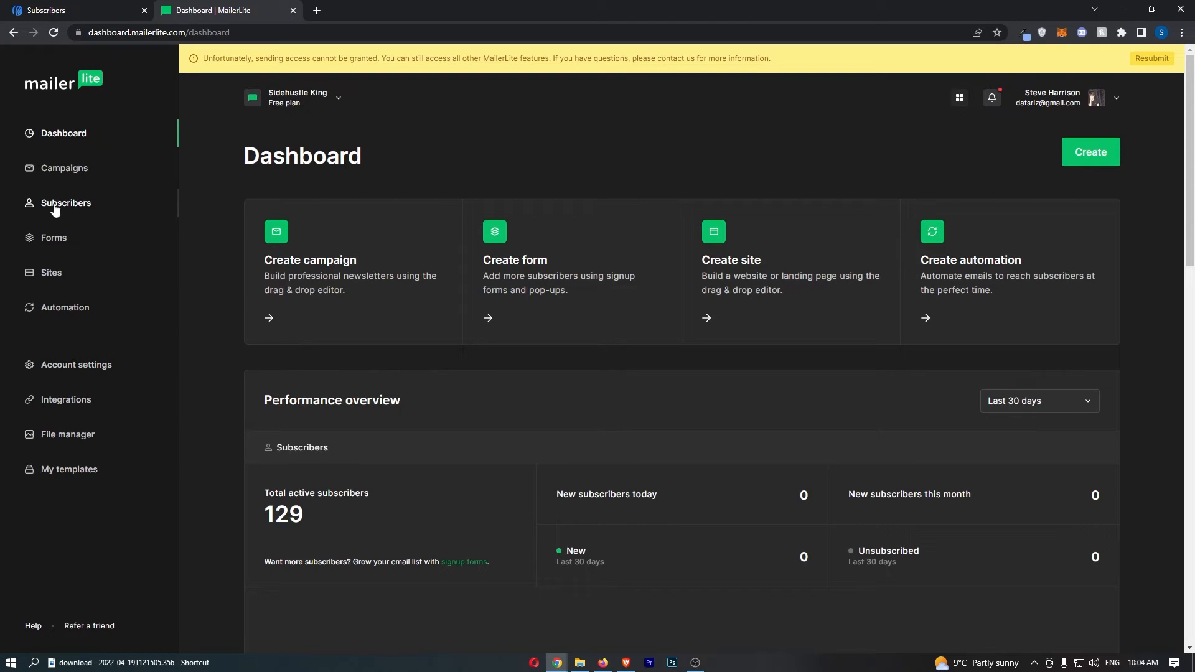
{"action": "mouse_move", "coordinate": [66, 203]}
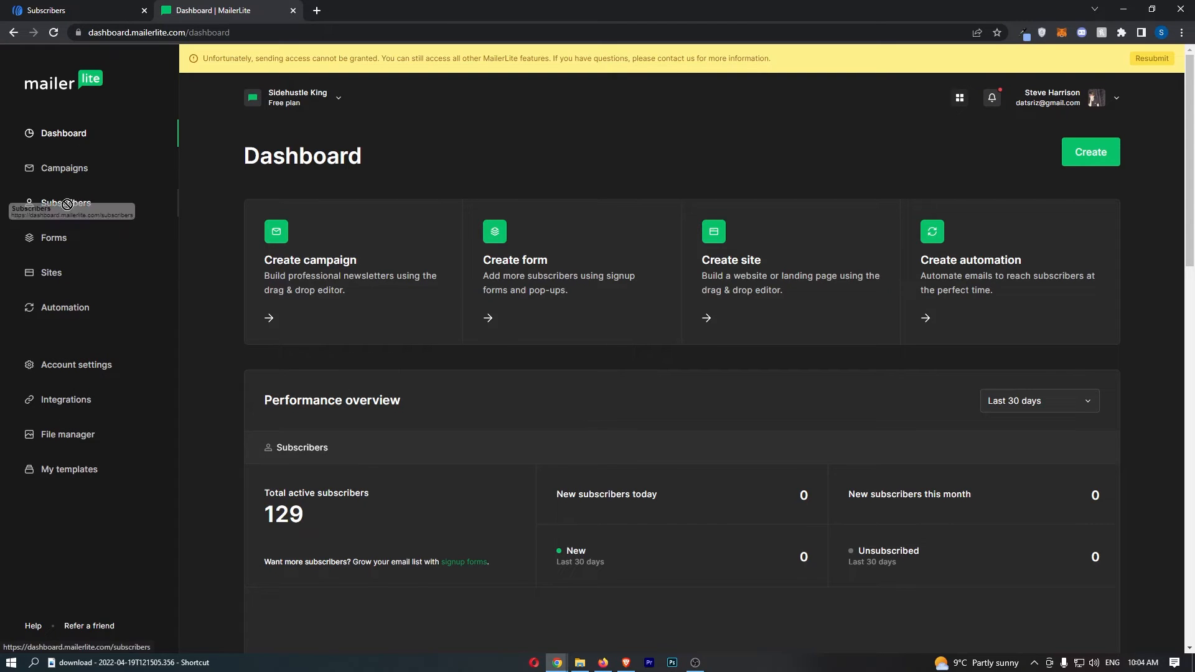
Step: Go to the Subscribers page listing the 129 active subscribers
{"action": "left_click", "coordinate": [66, 203]}
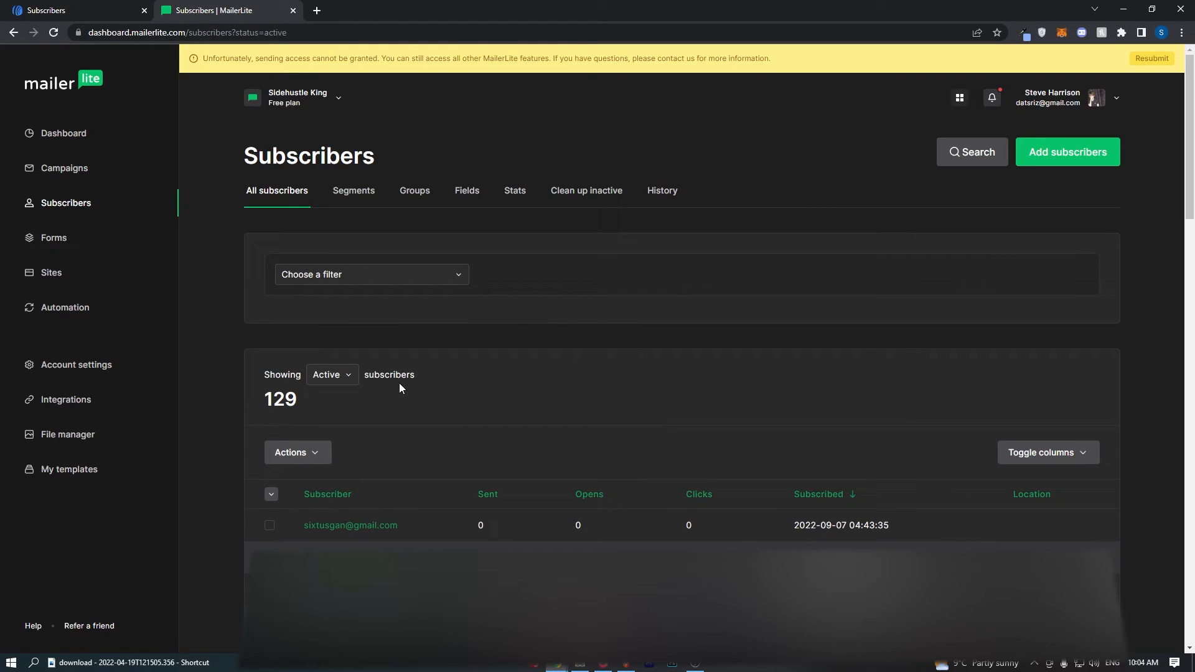
{"action": "mouse_move", "coordinate": [320, 457]}
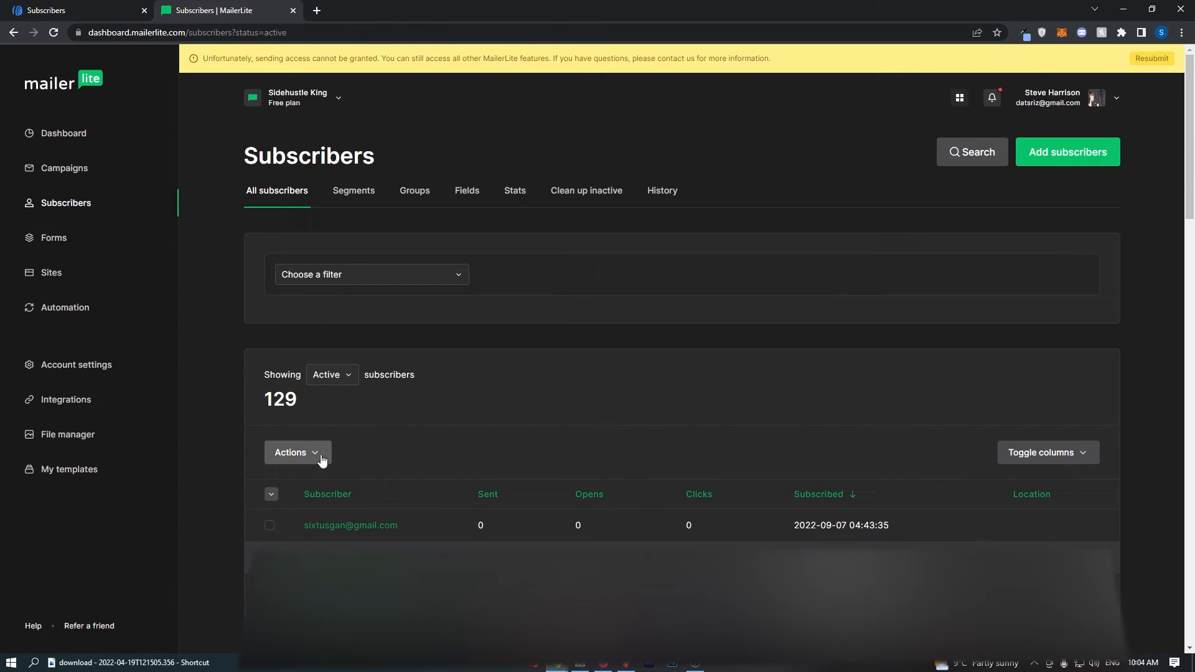
{"action": "mouse_move", "coordinate": [293, 452]}
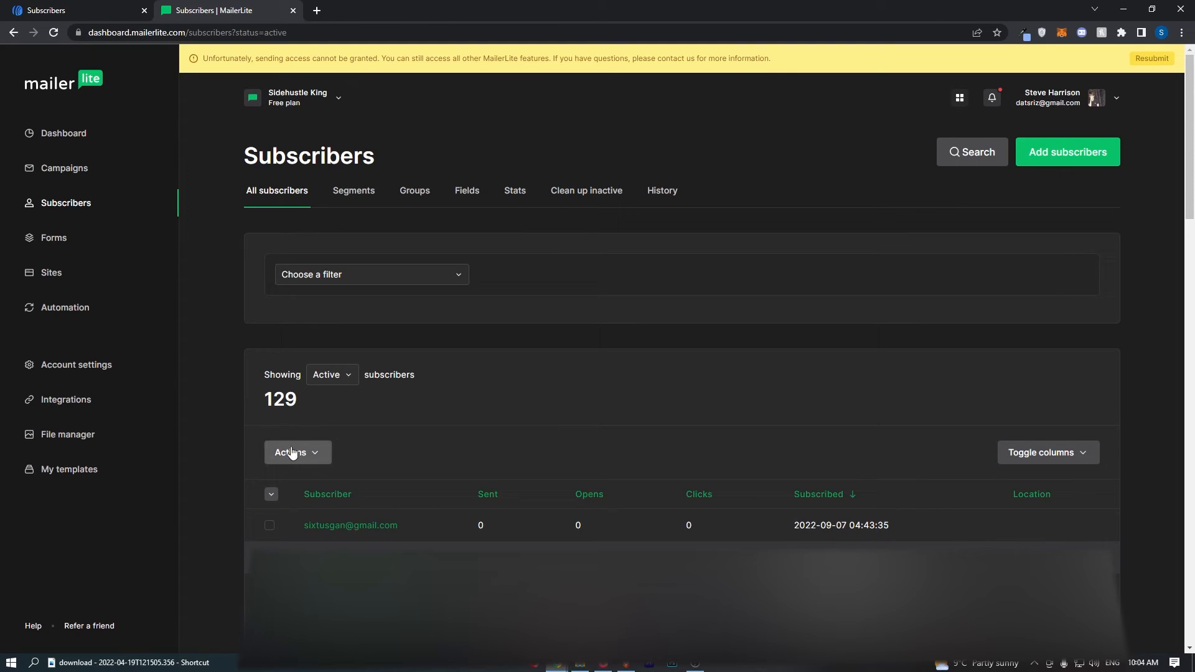
Step: Start a CSV export of the active subscribers from the Actions menu
{"action": "left_click", "coordinate": [296, 451]}
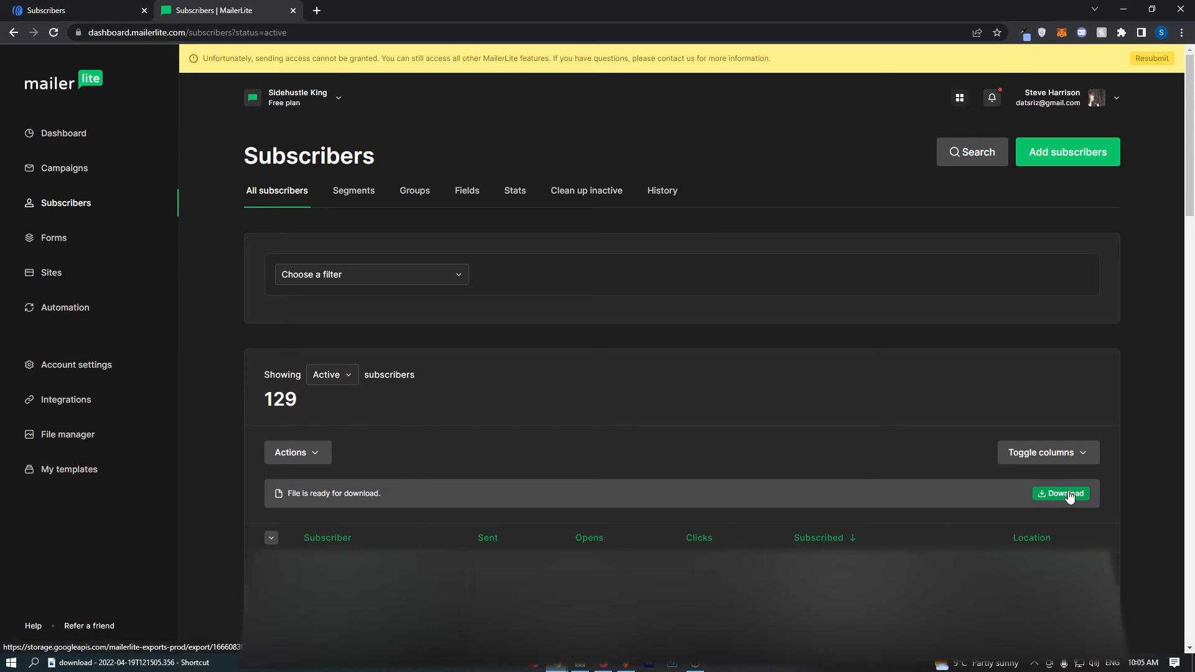
Step: Download the exported subscribers CSV and open it from Chrome's download bar
{"action": "left_click", "coordinate": [1060, 493]}
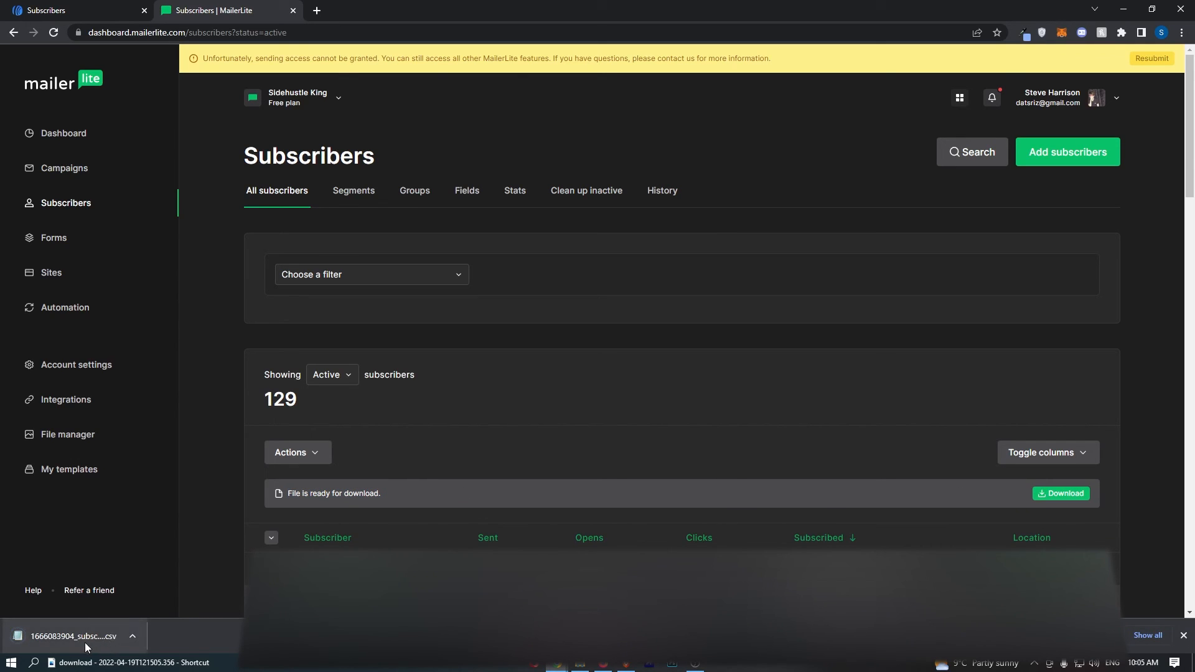
{"action": "mouse_move", "coordinate": [76, 636]}
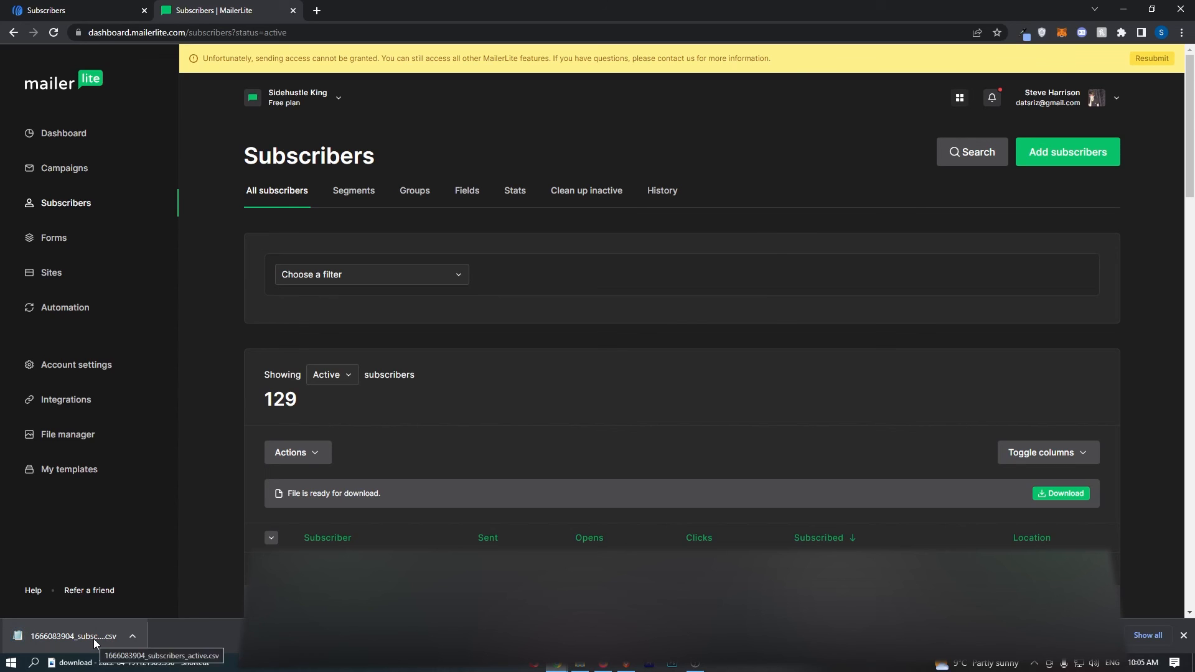
{"action": "left_click", "coordinate": [74, 636]}
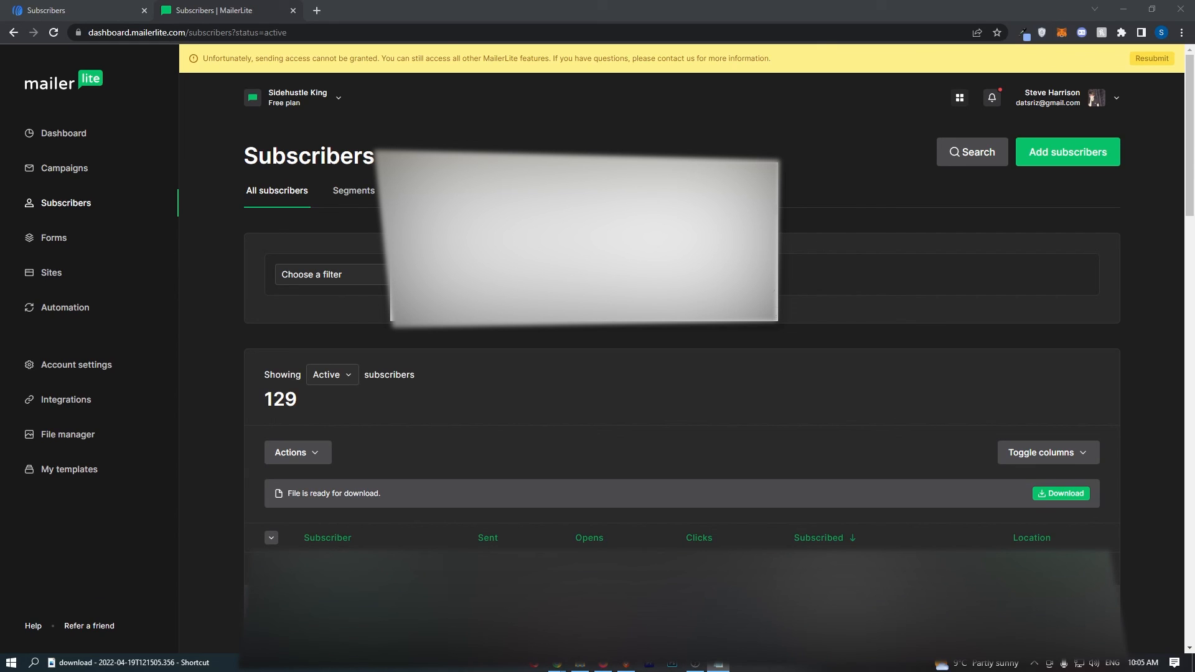
{"action": "mouse_move", "coordinate": [798, 177]}
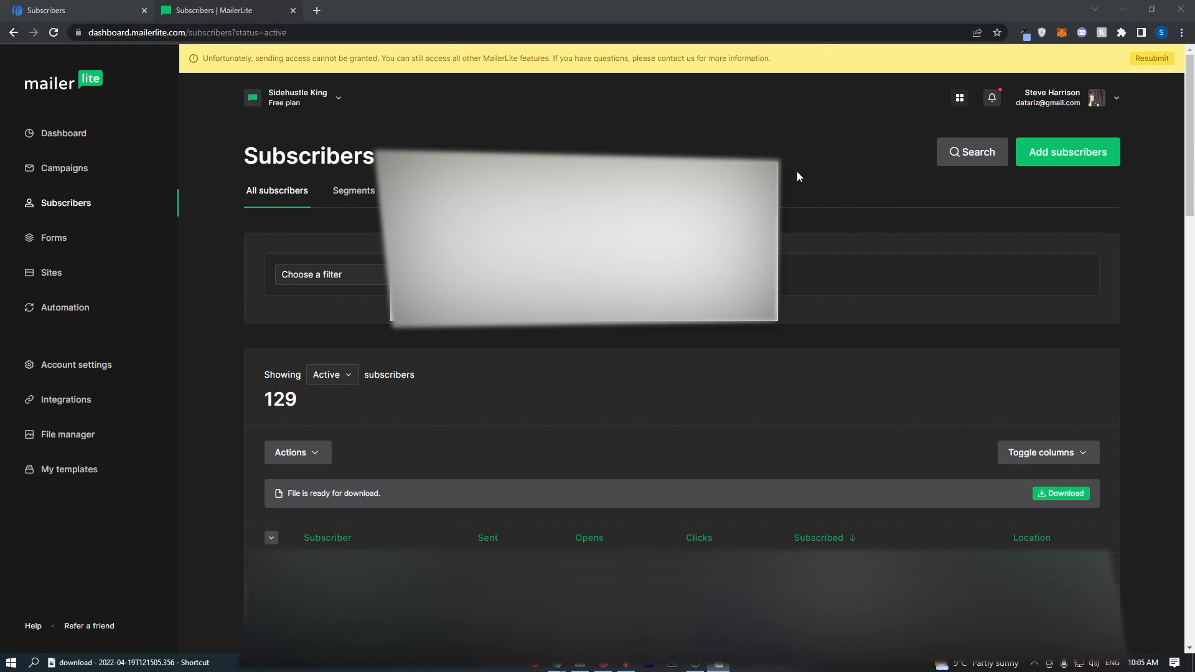